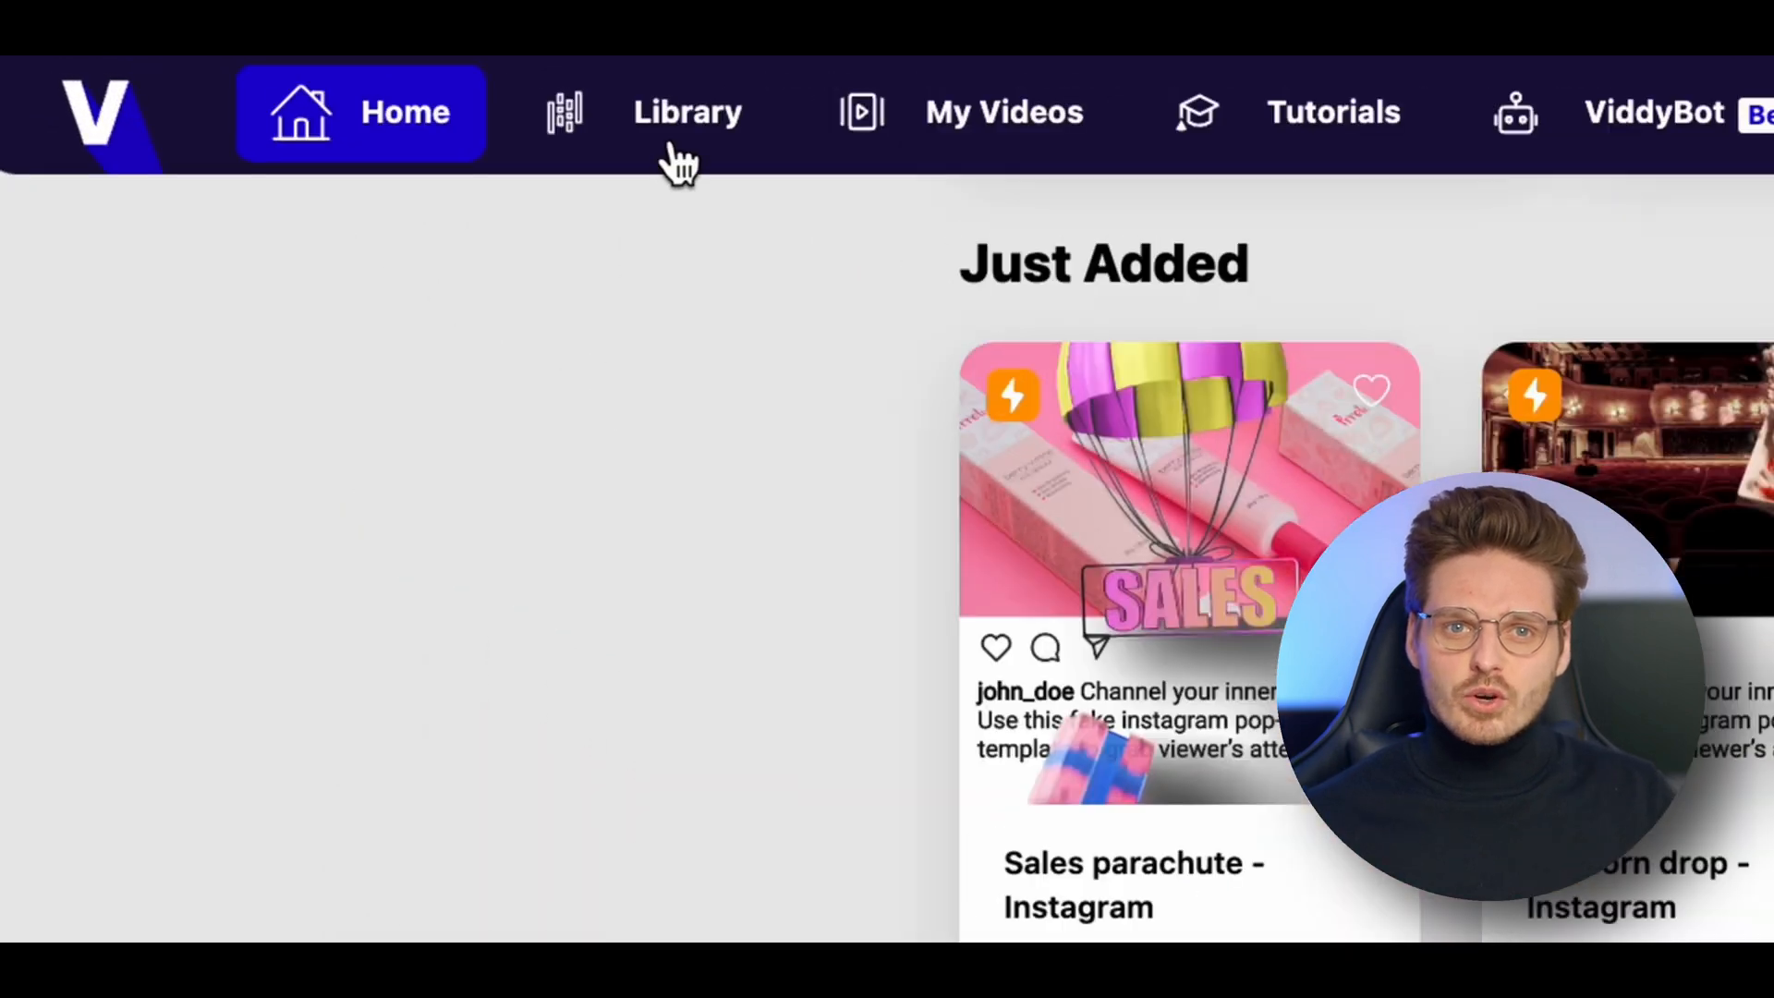
Go to the template Library from the top navigation bar
left_click(688, 113)
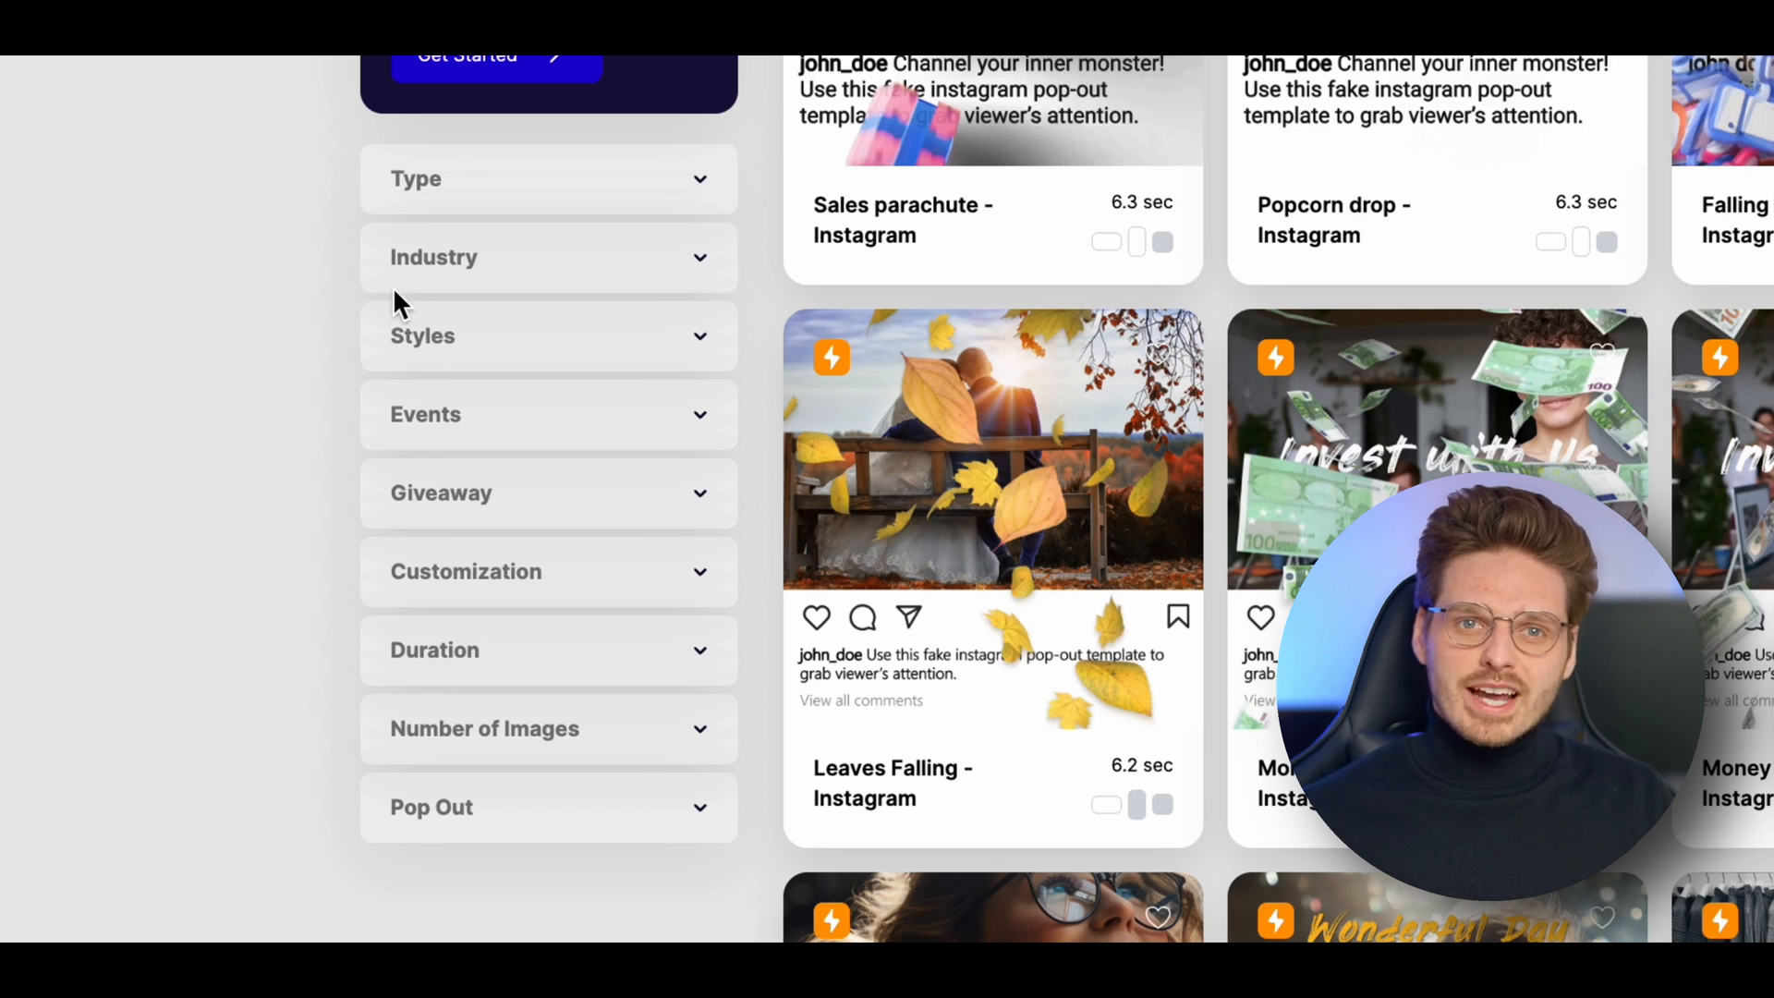
Filter the library by the Events category Christmas
left_click(547, 414)
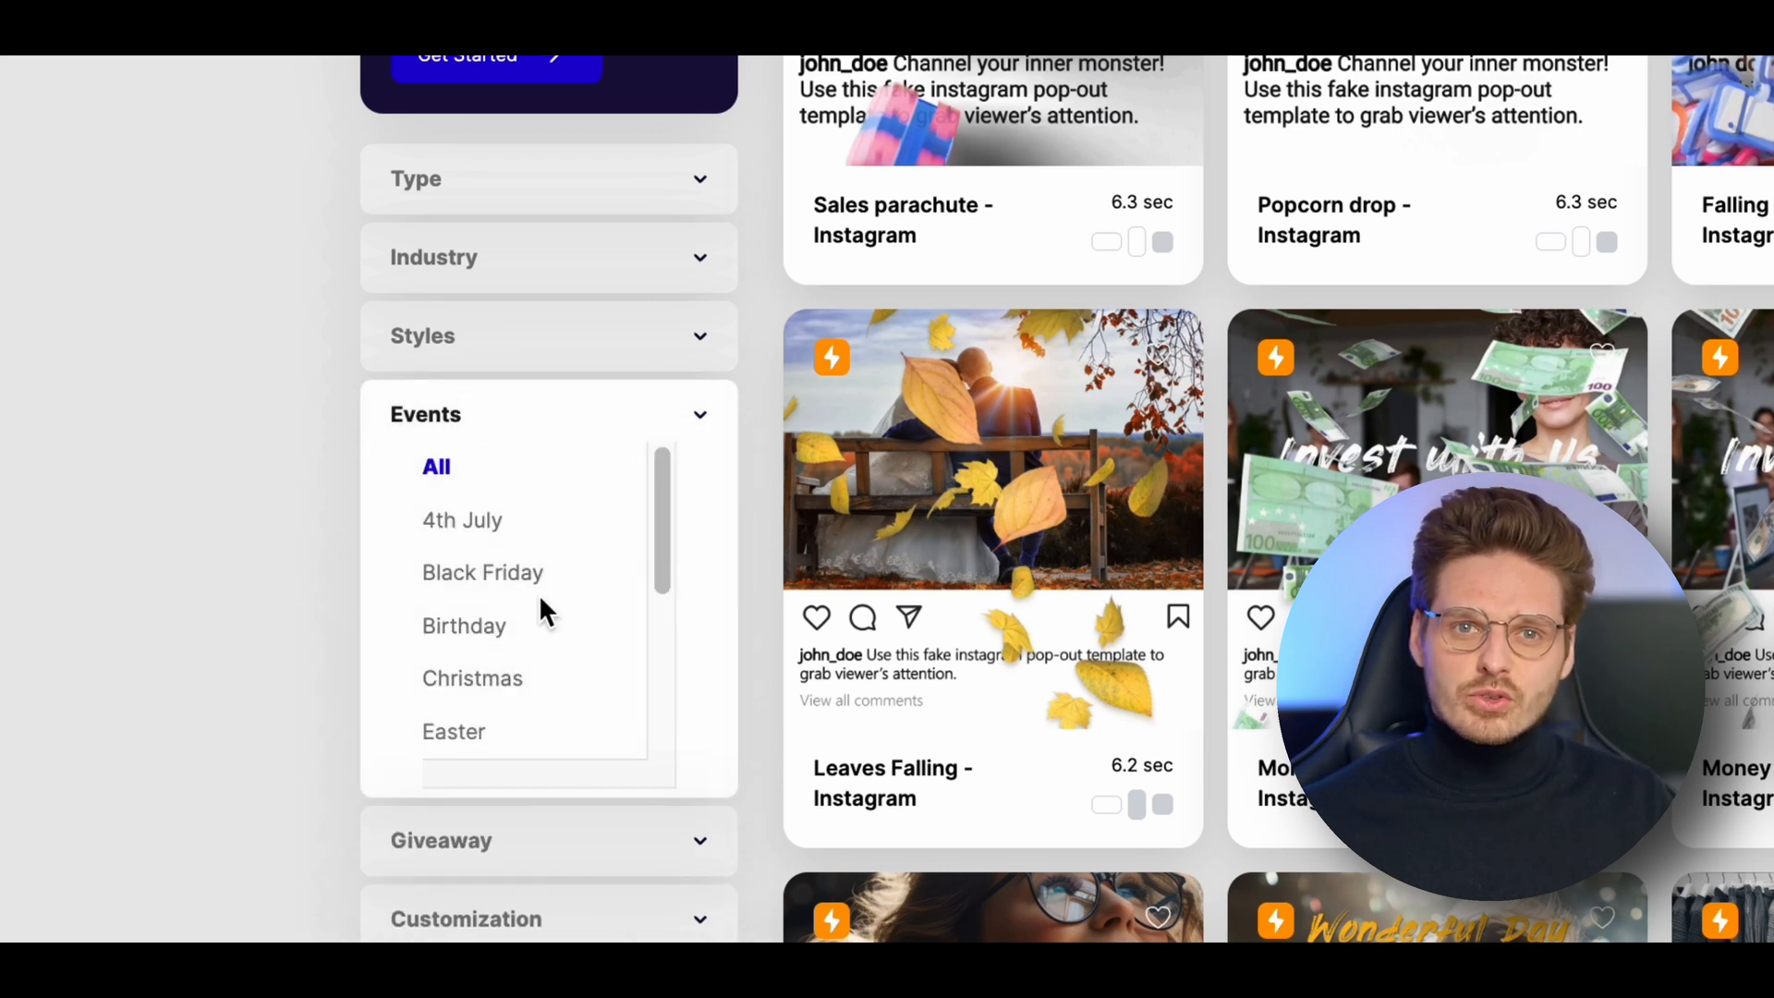
left_click(473, 678)
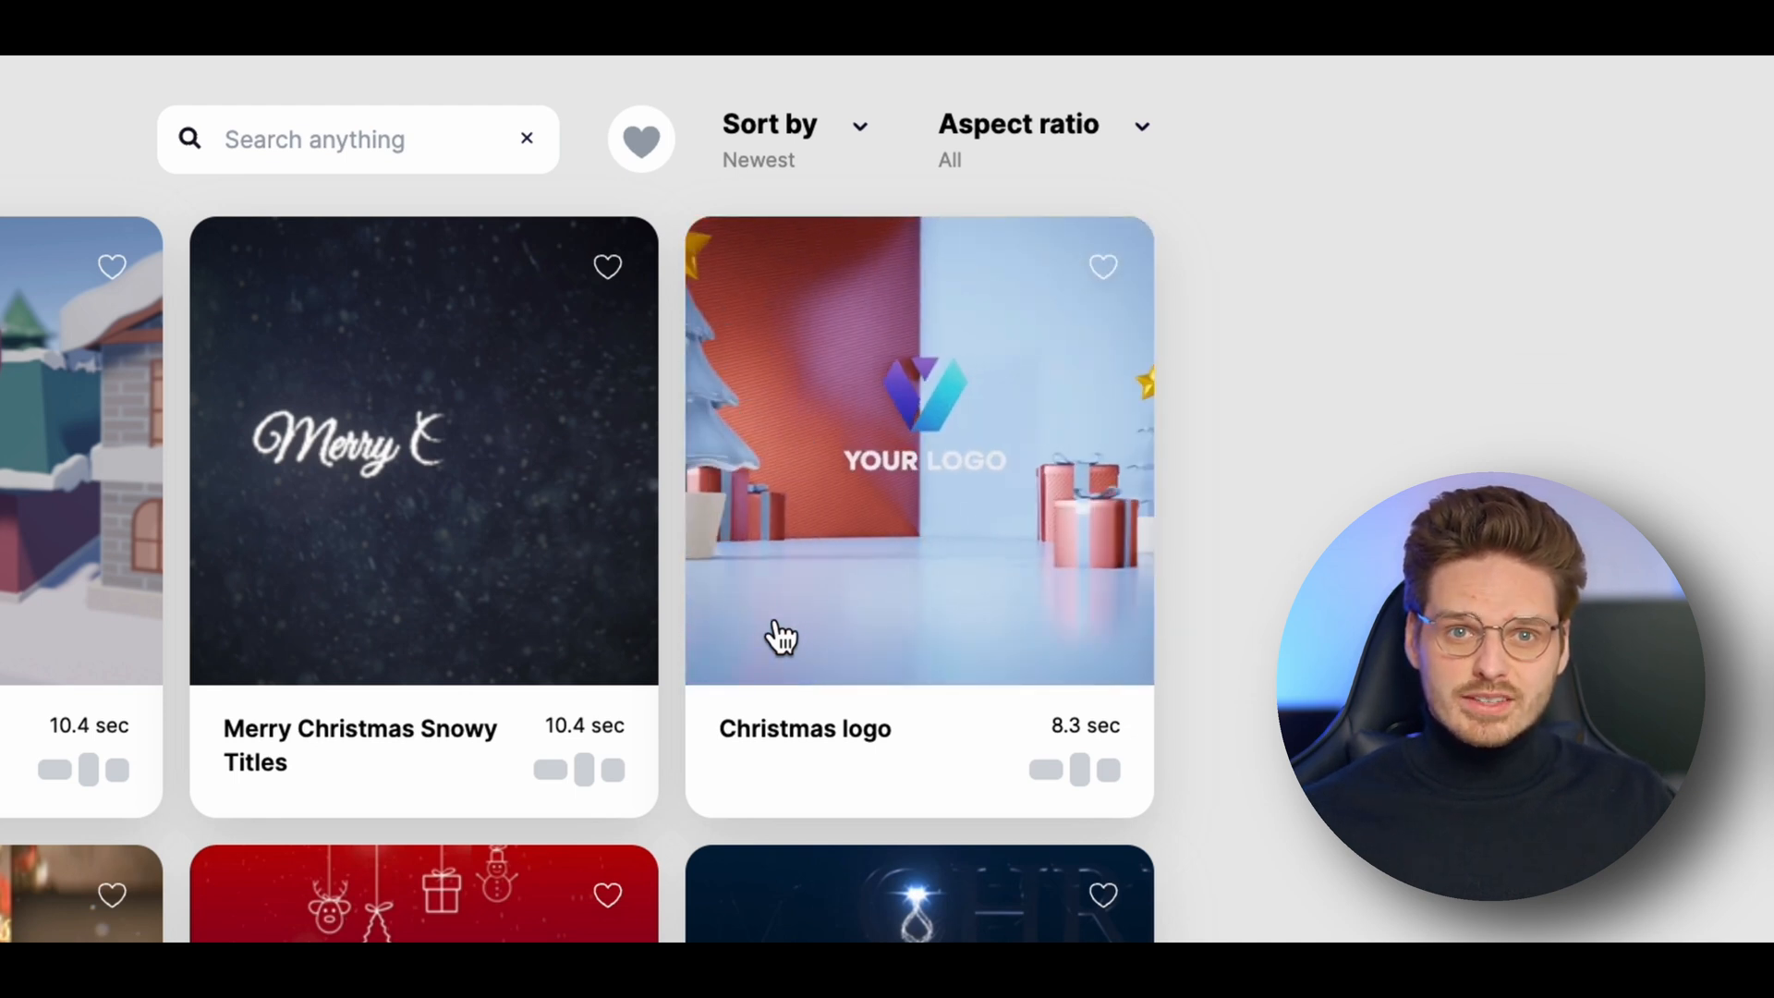
Choose the Christmas logo template and select its video orientation
left_click(919, 452)
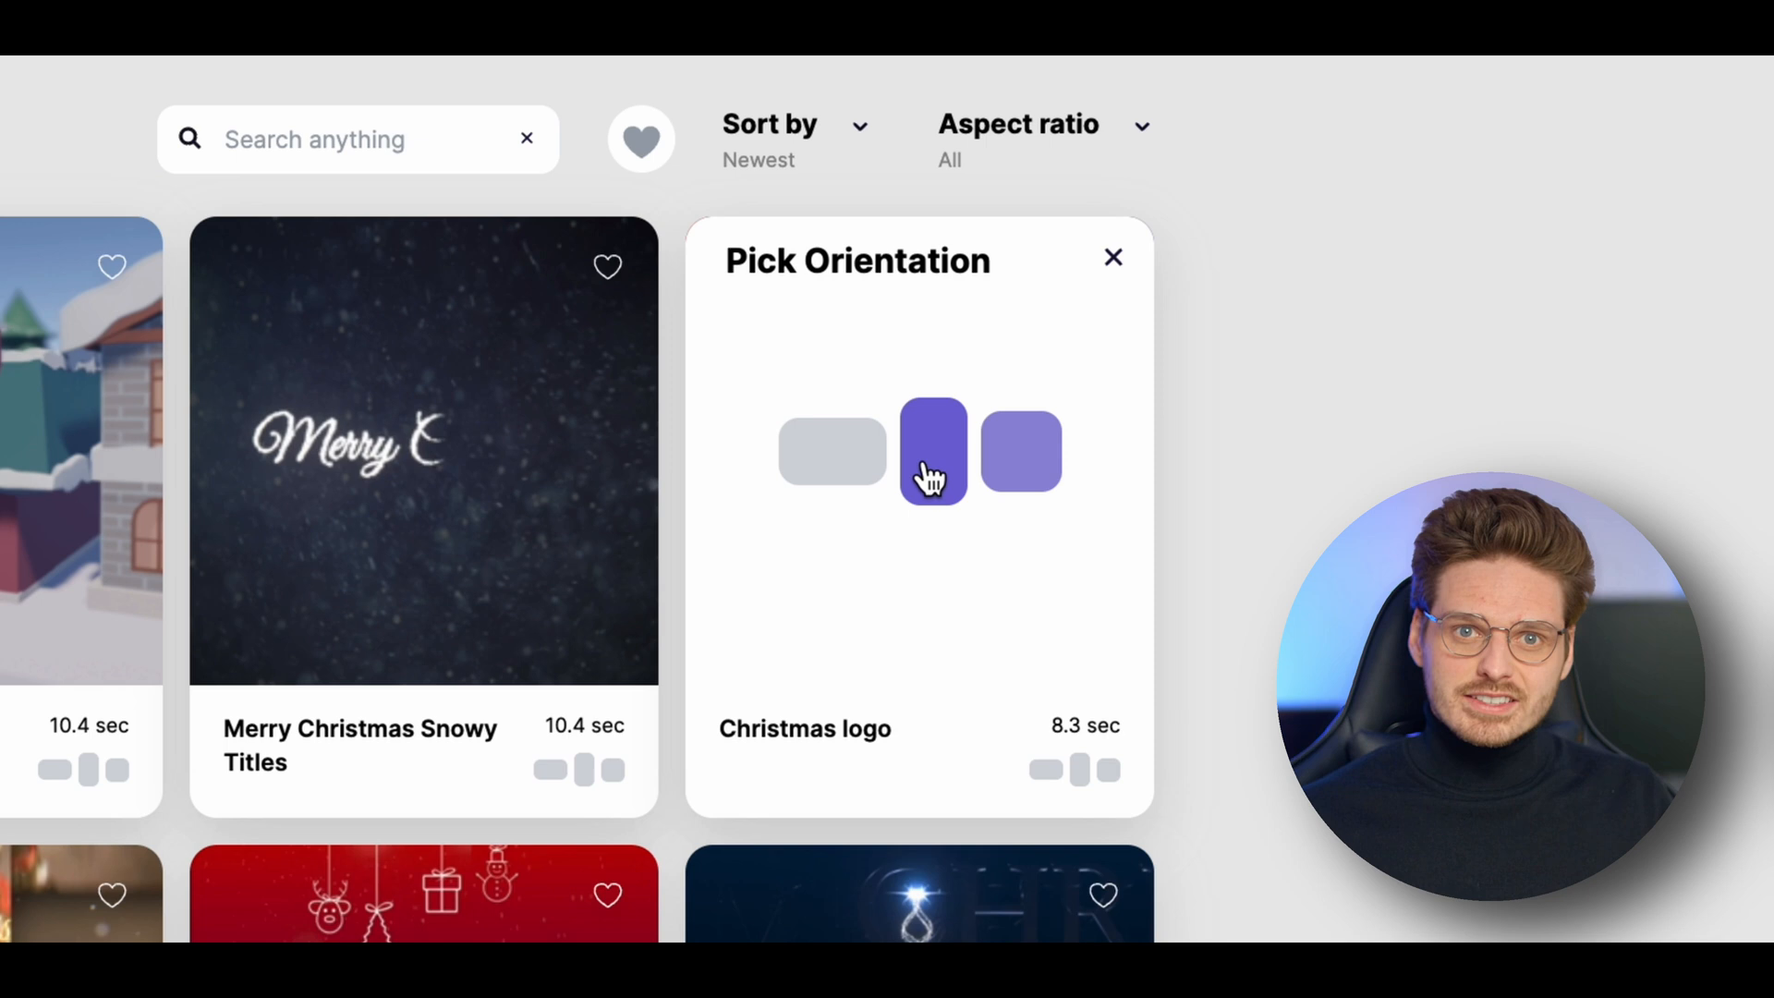
left_click(931, 451)
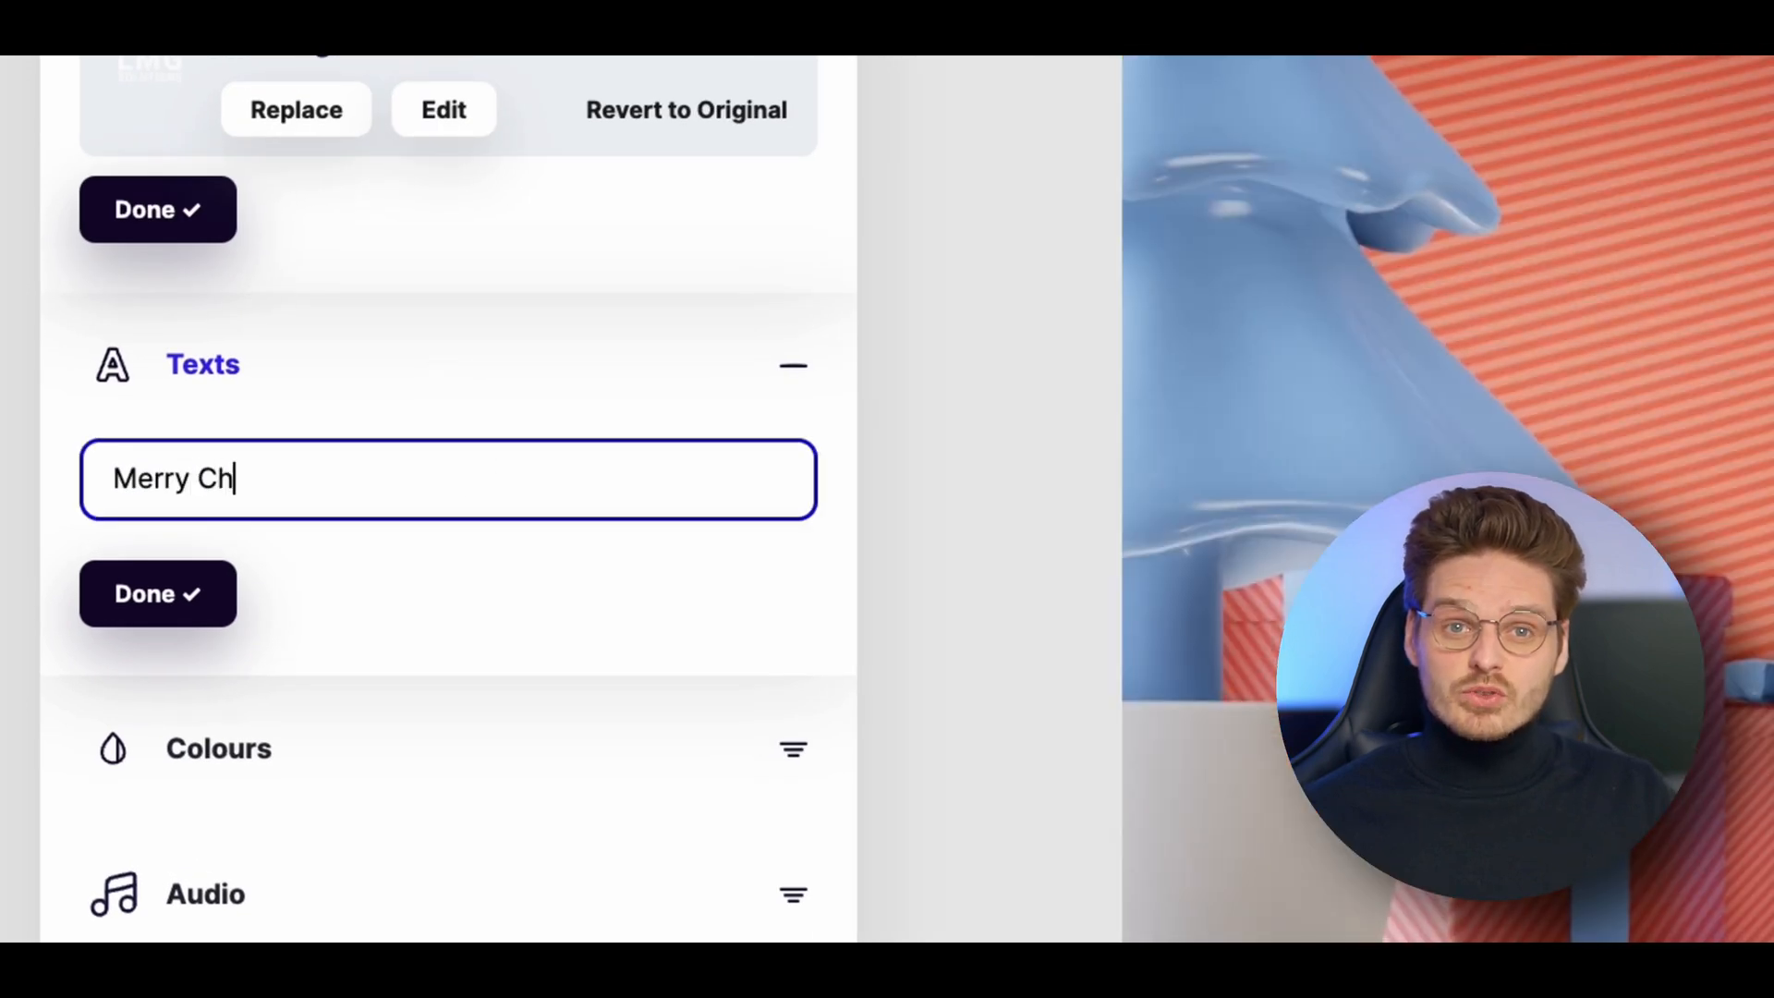
Confirm the template text as 'Merry Christmas'
left_click(157, 593)
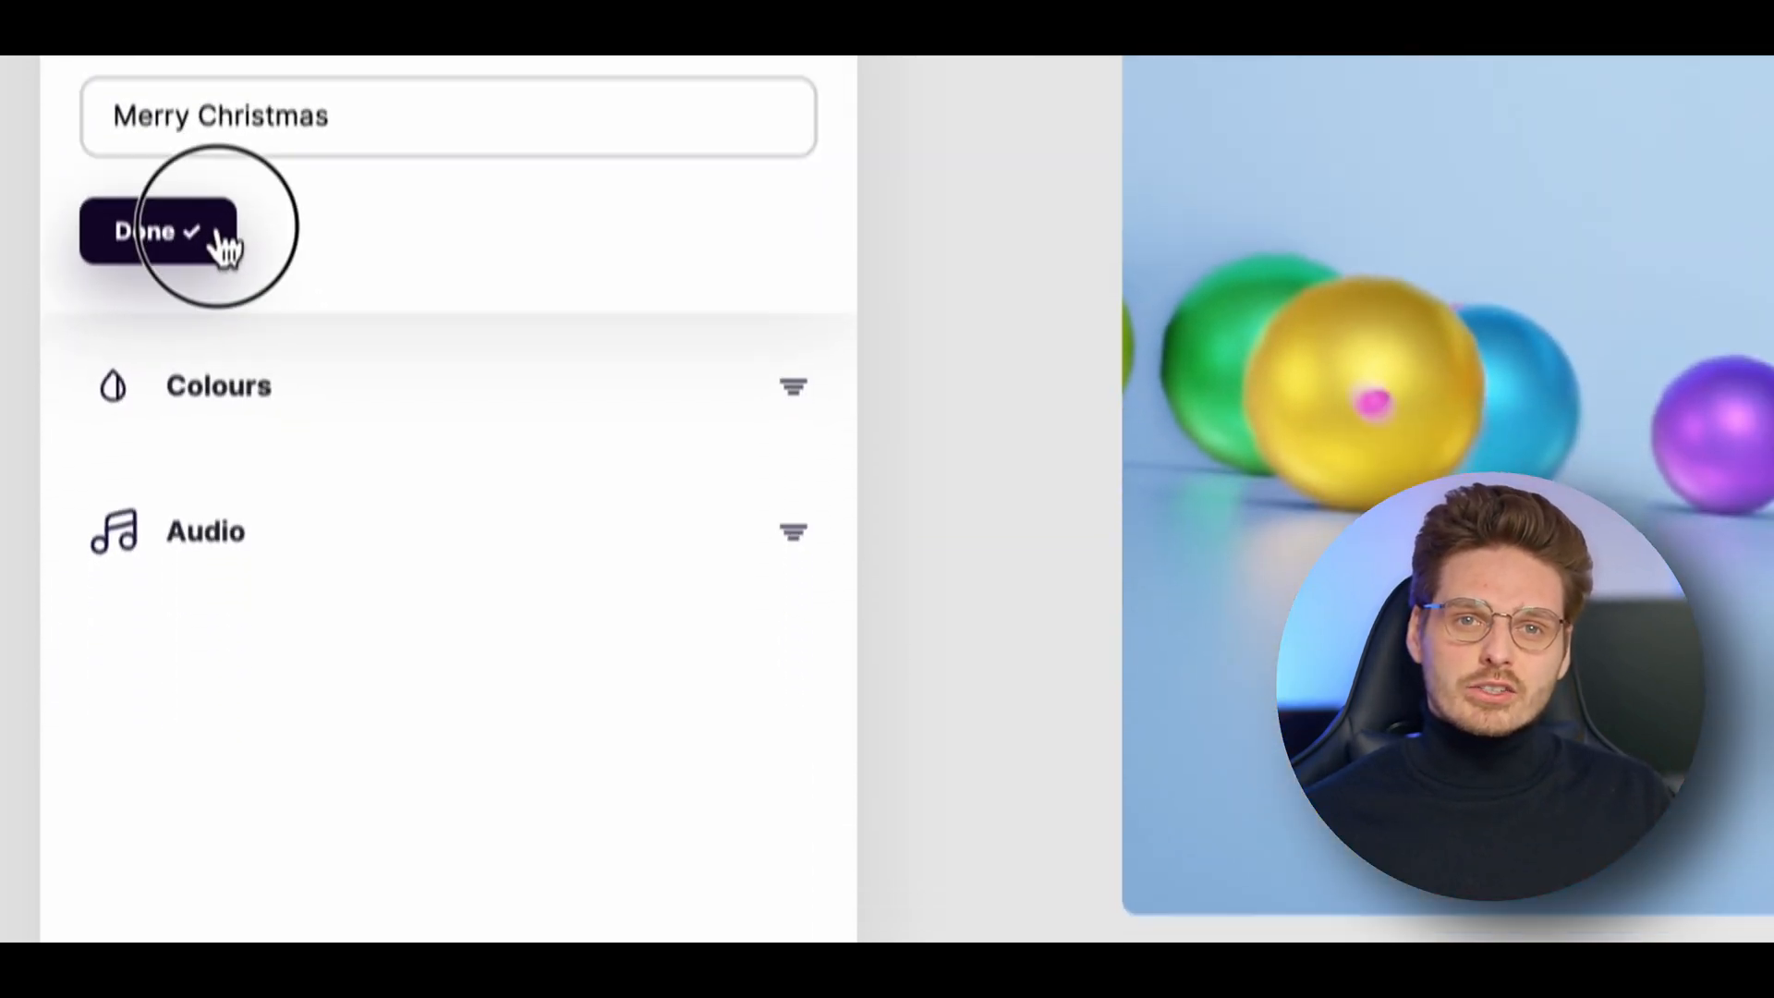
Expand Colours and start editing the Color 01 swatch
left_click(219, 387)
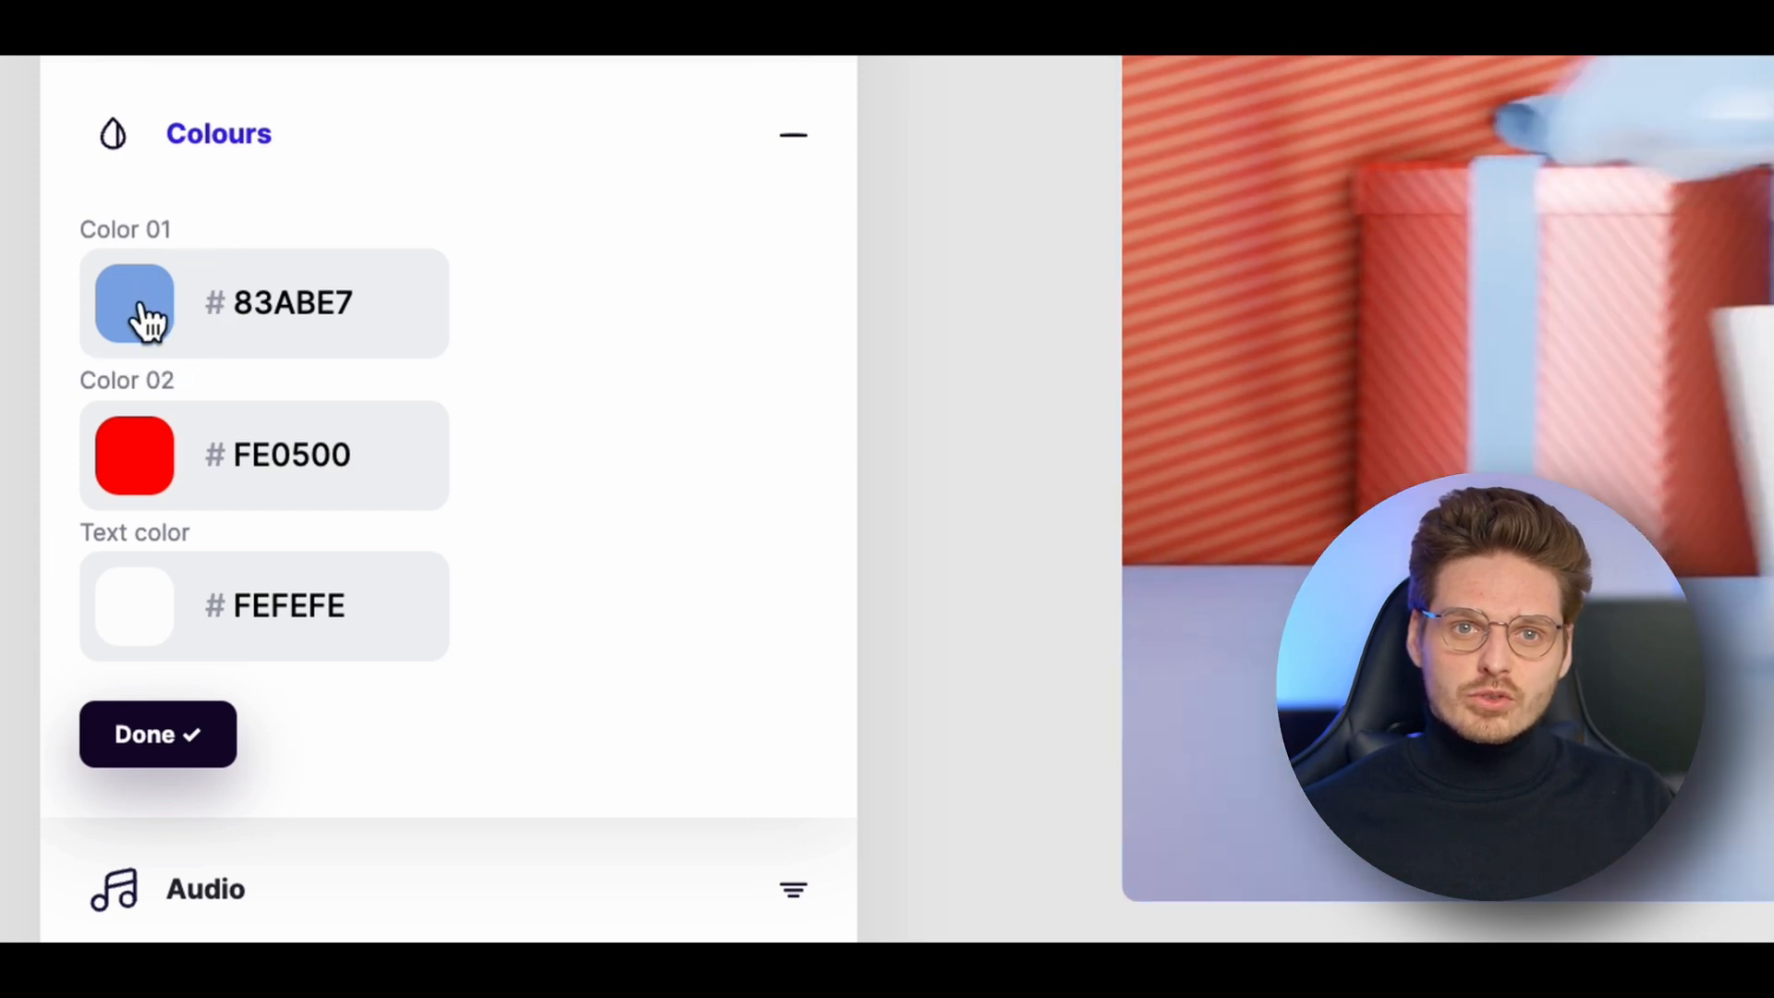
left_click(133, 302)
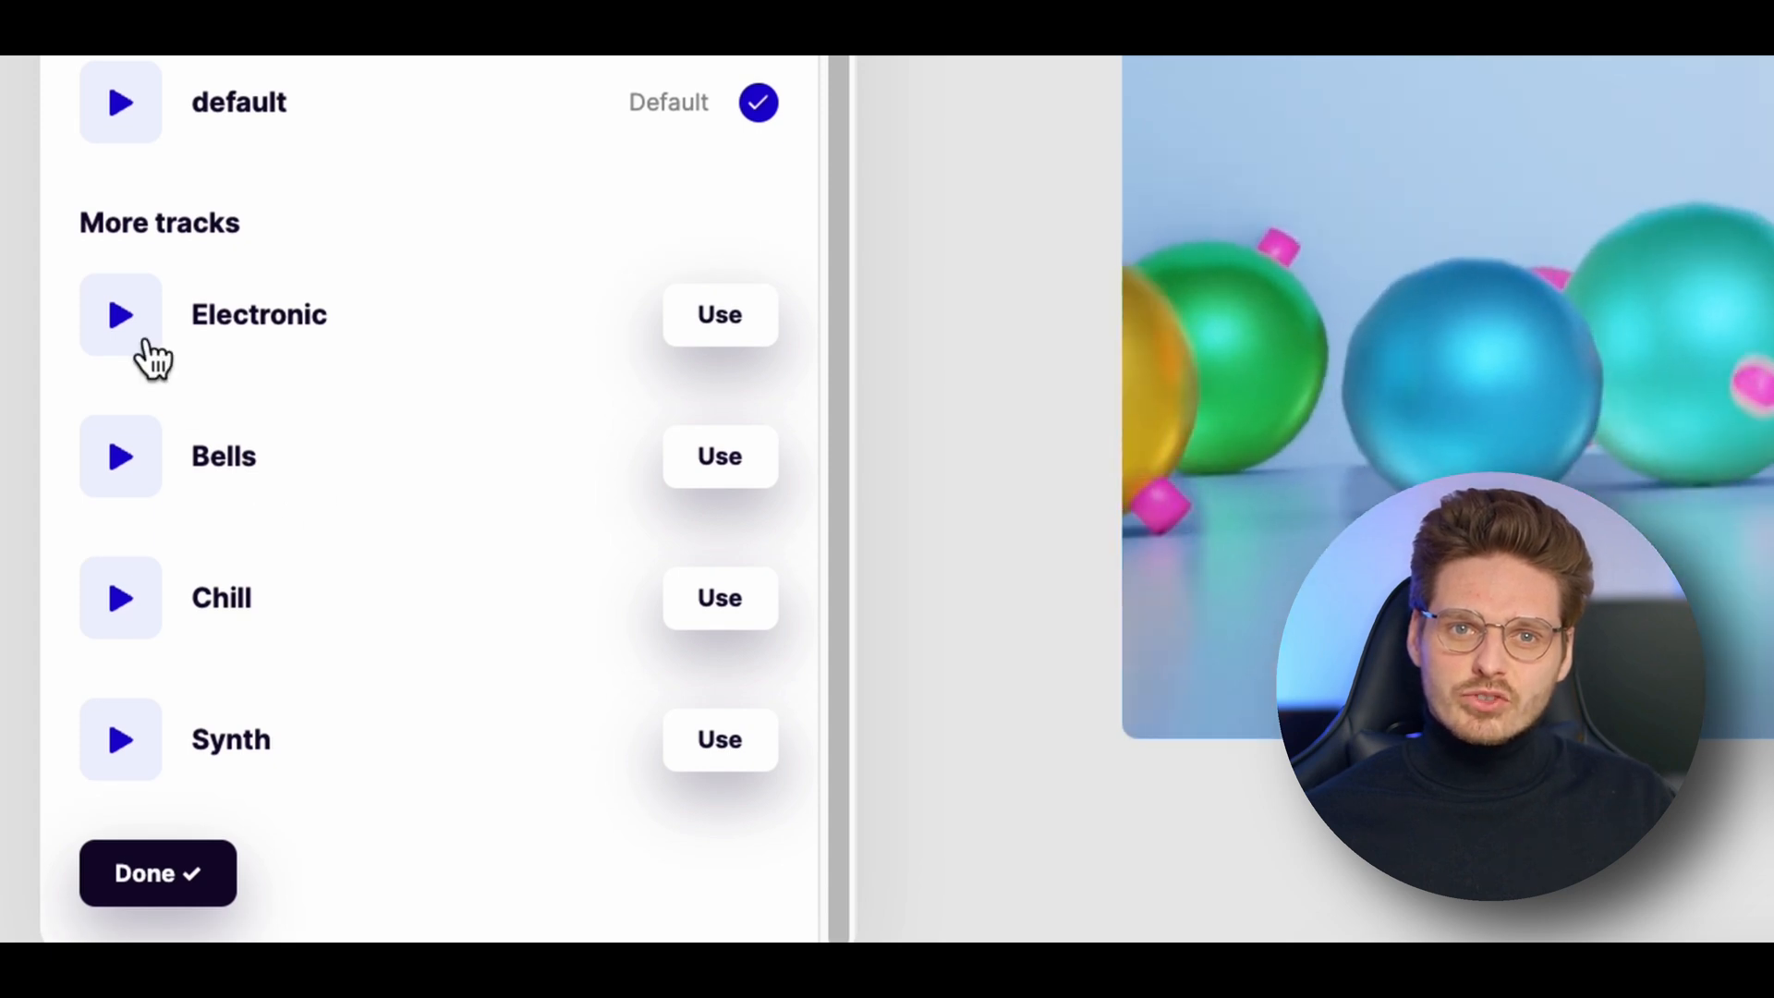
mouse_move(145, 470)
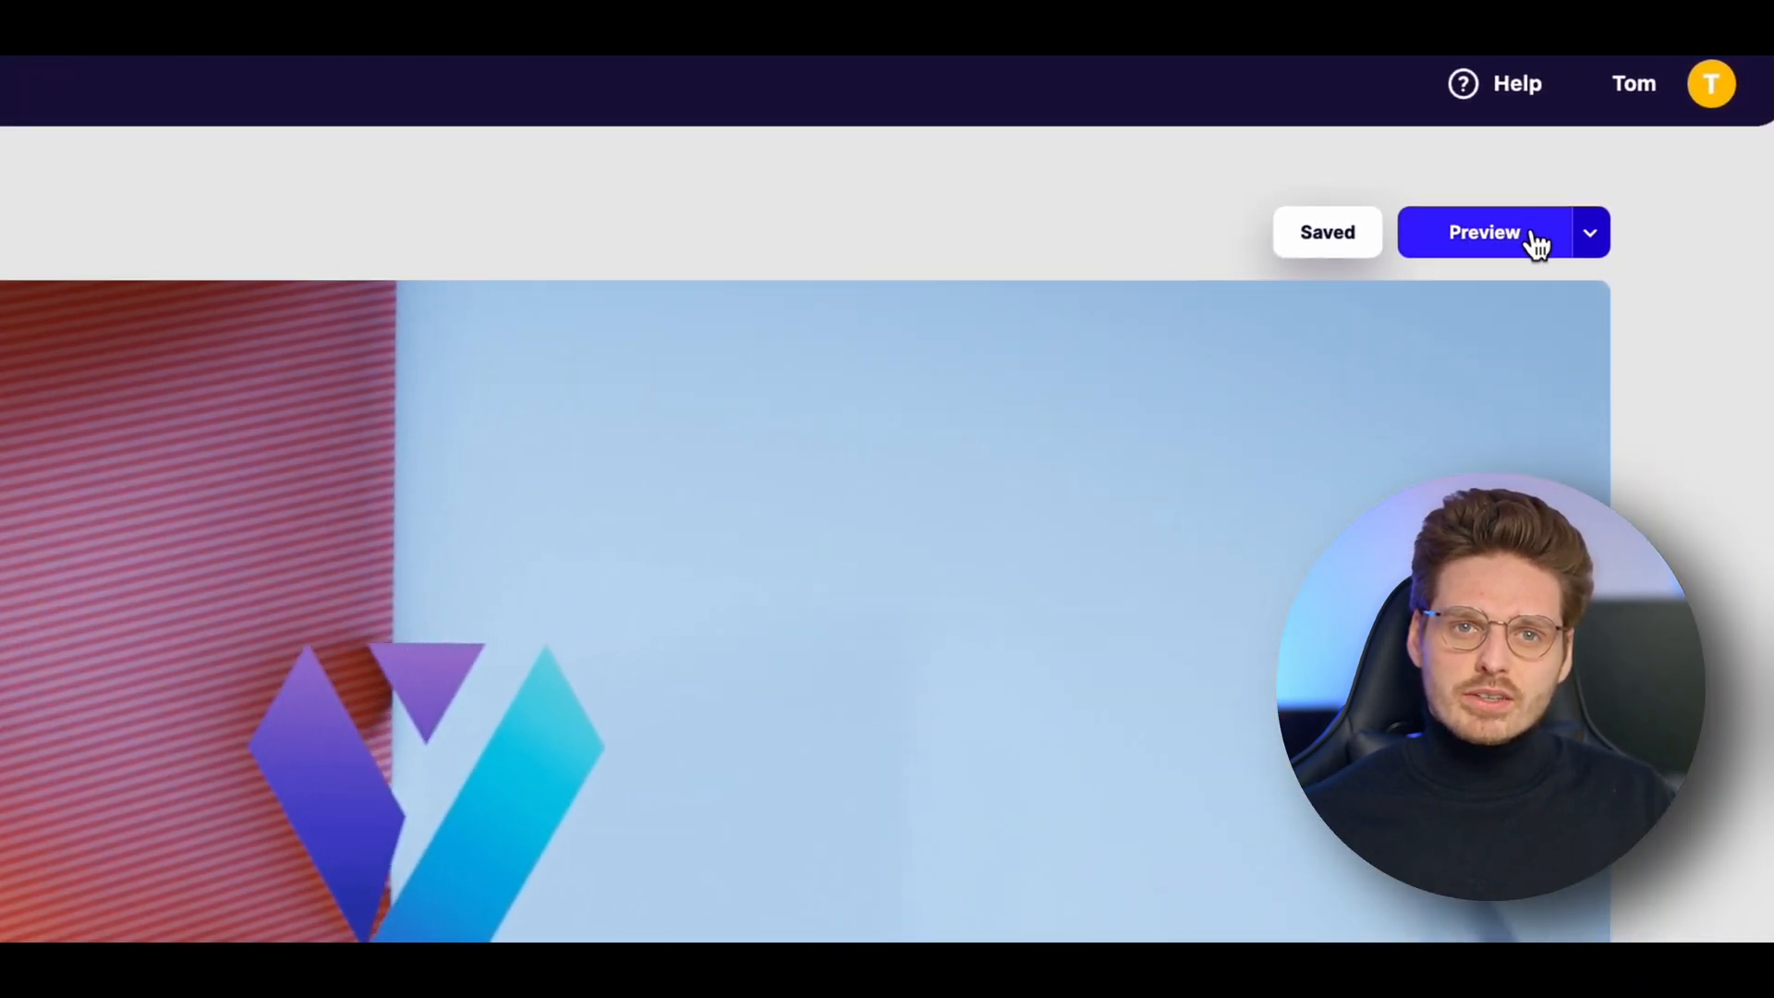
Render the customized video, then go to the My Videos list
left_click(1484, 233)
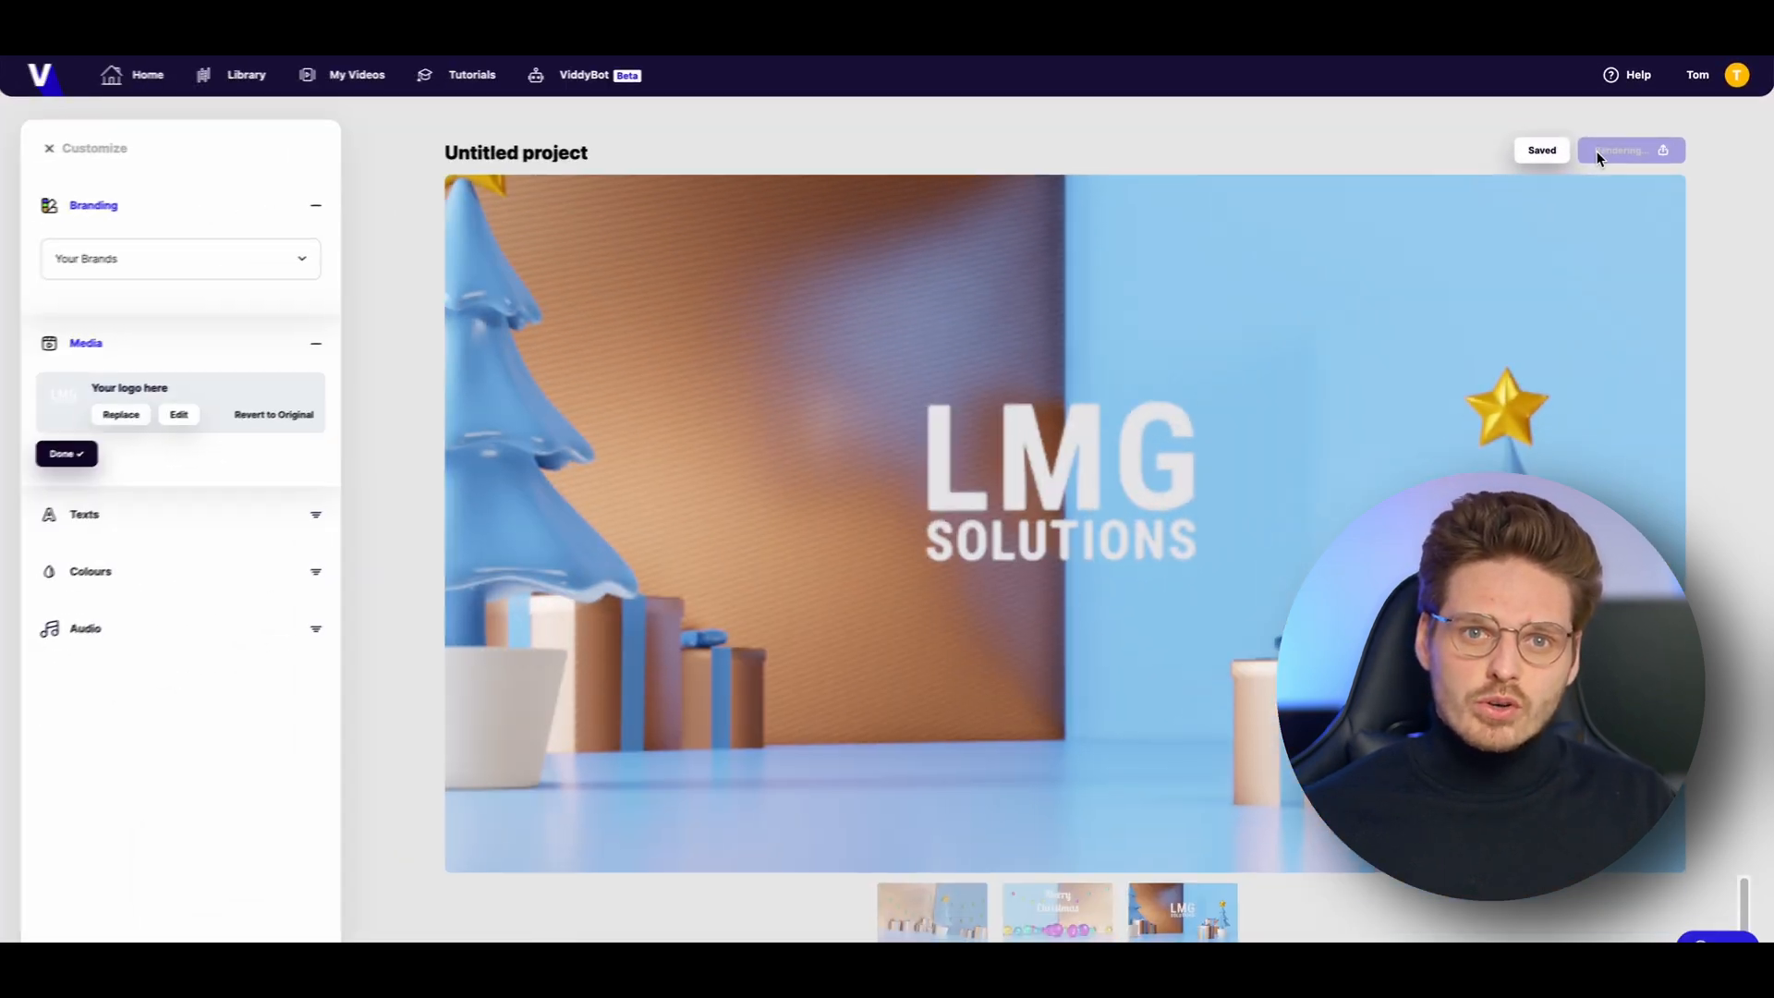
left_click(356, 74)
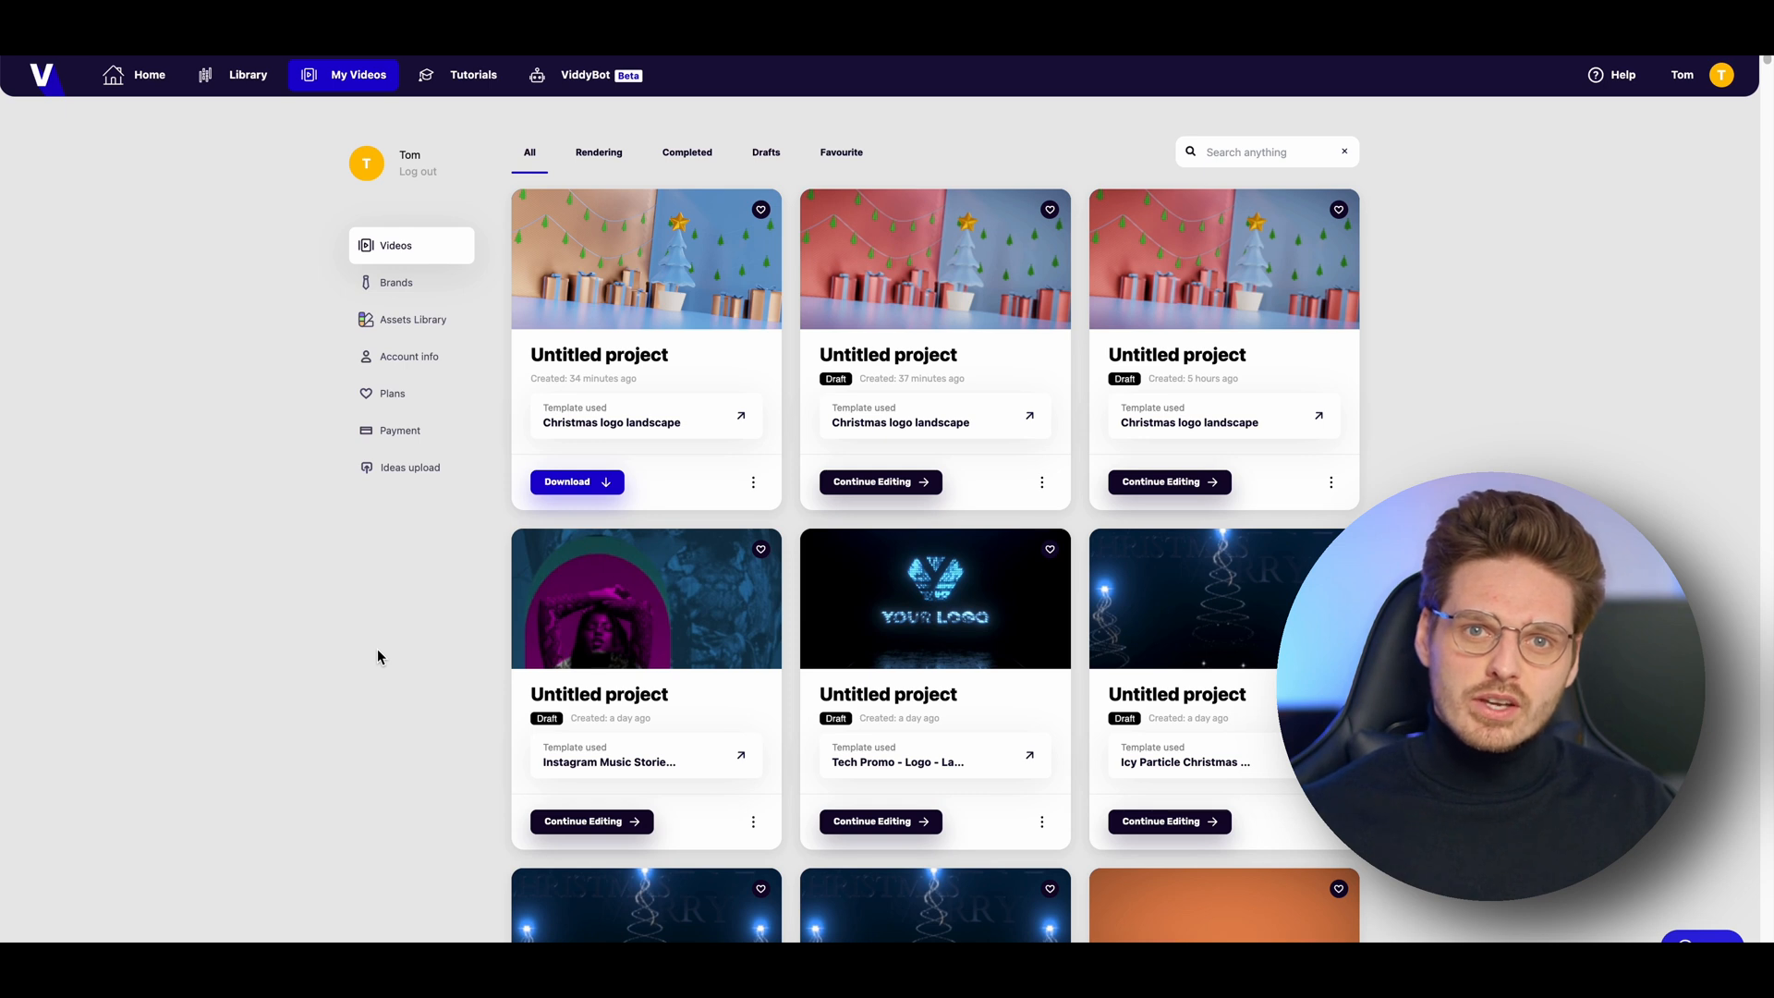
Show the download format options (MP4 or GIF) for the finished Christmas logo video
left_click(575, 481)
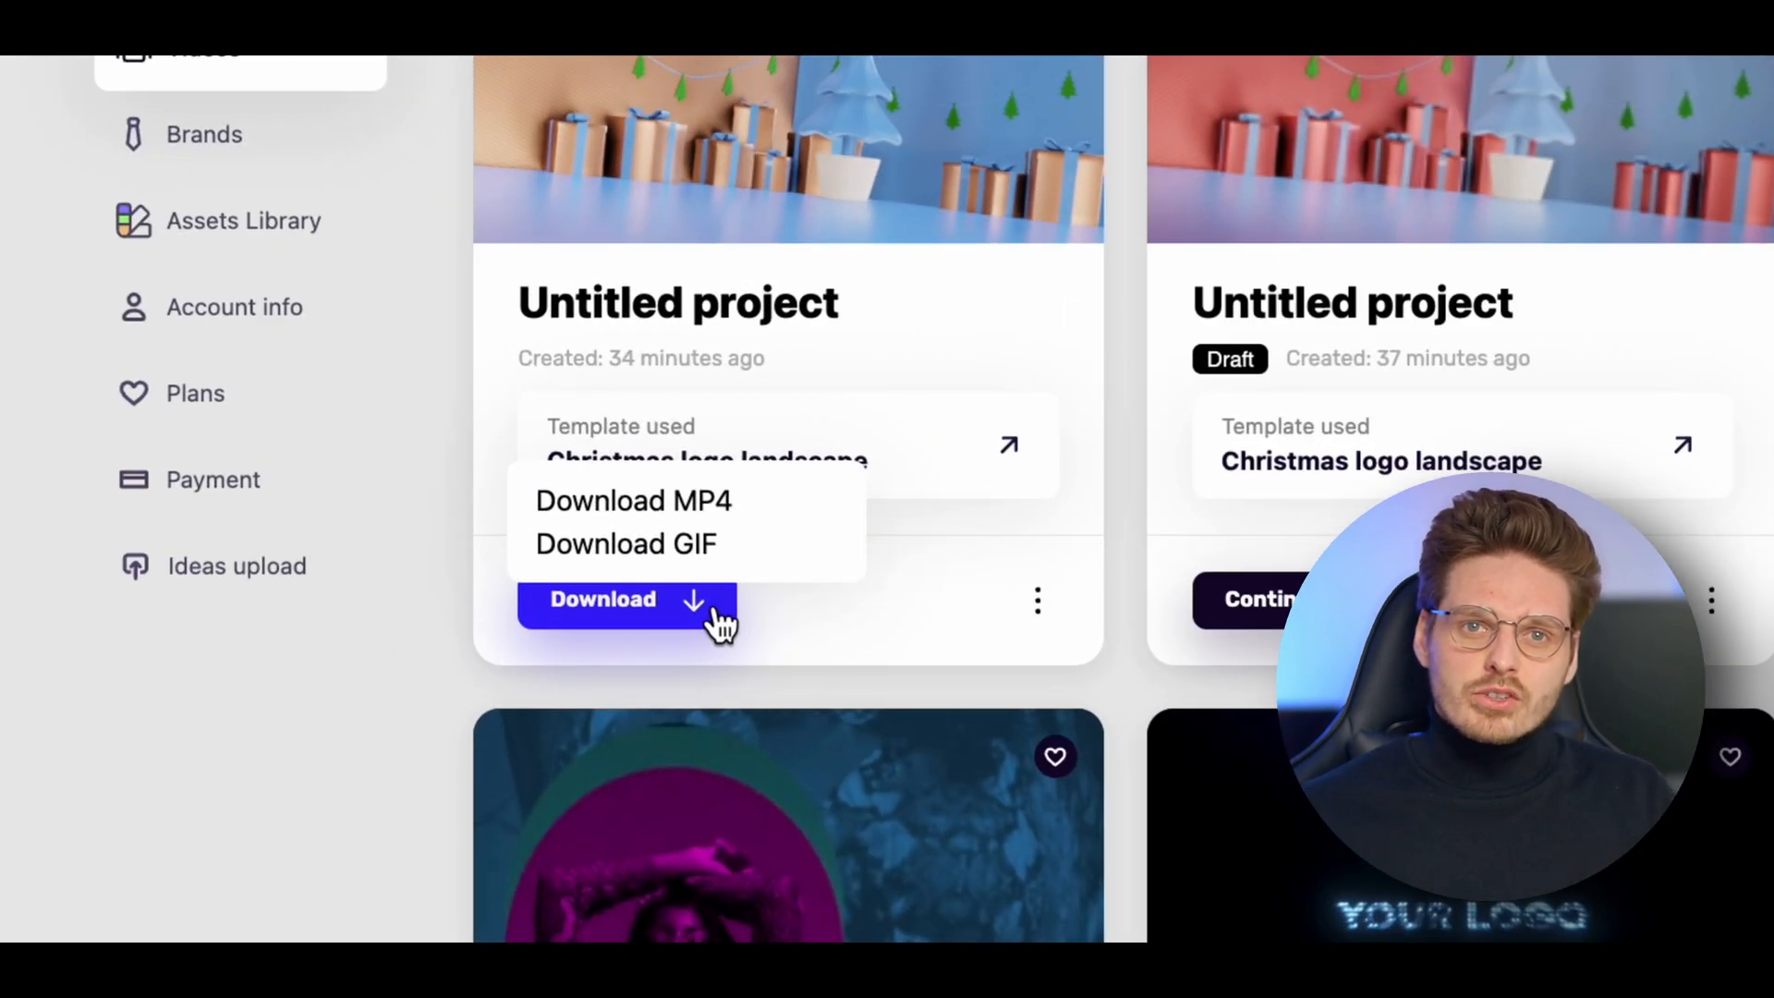
mouse_move(745, 562)
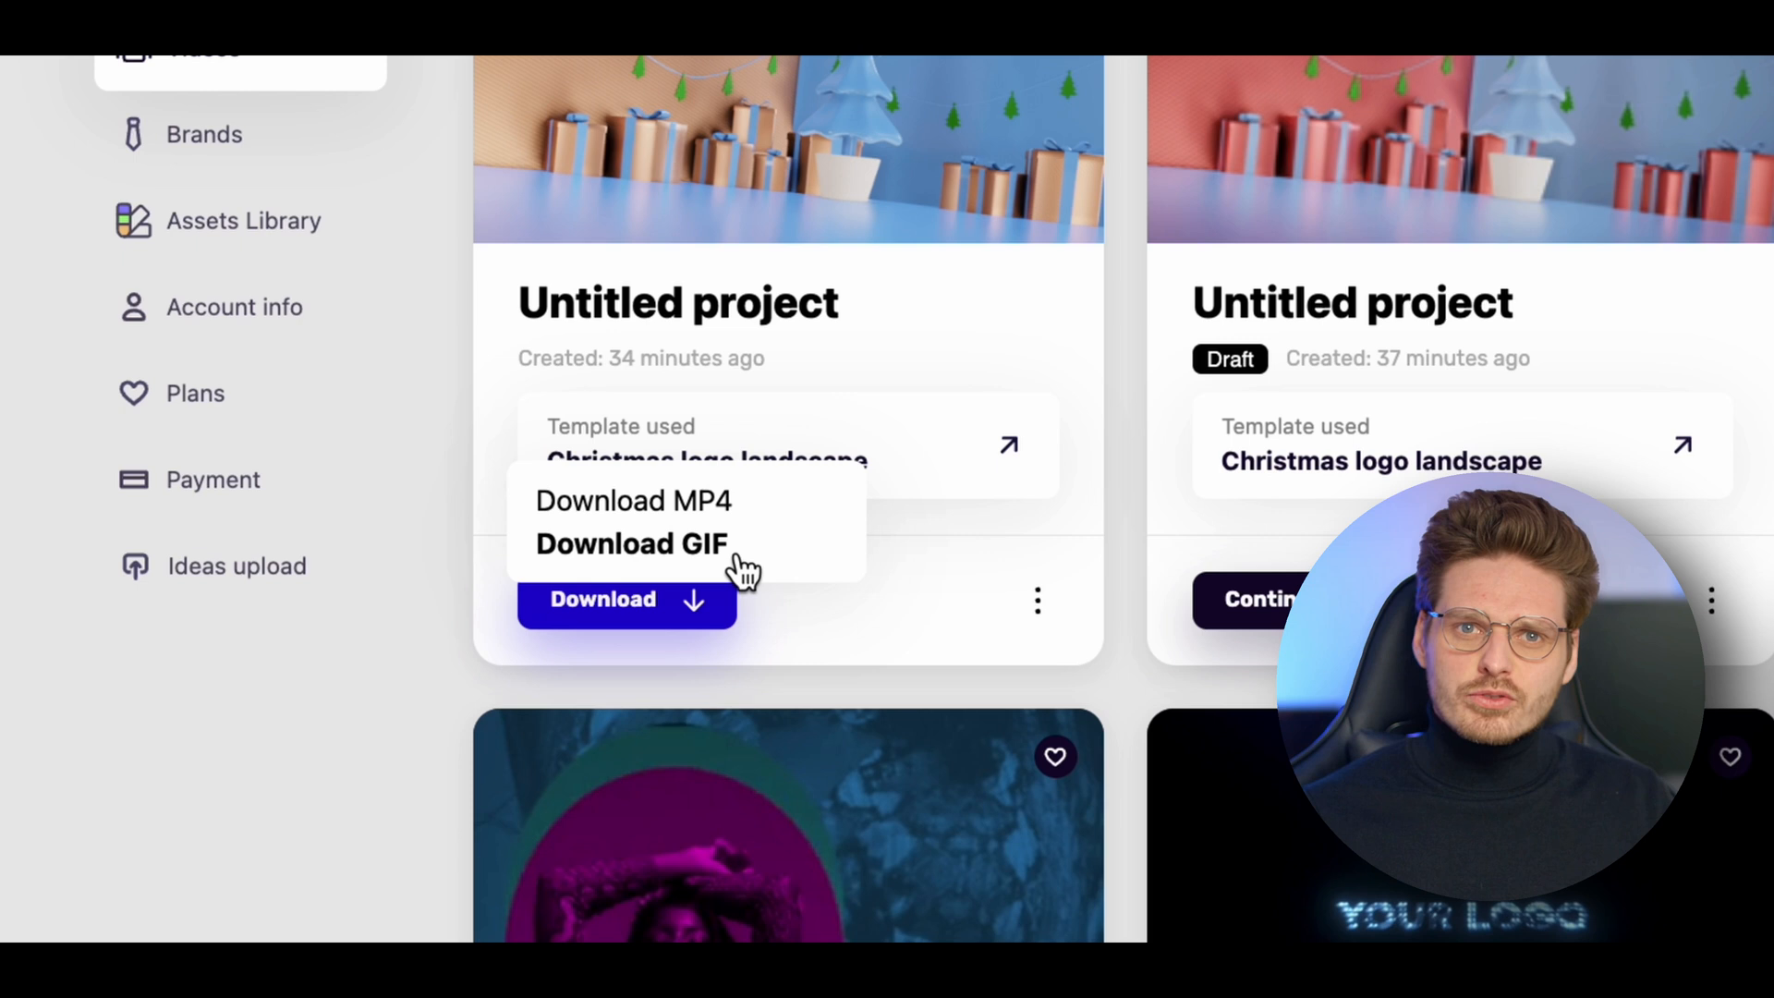